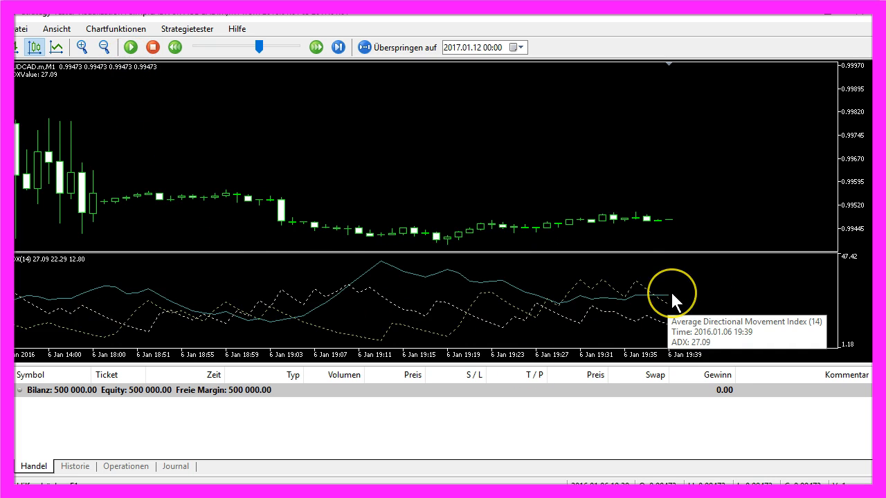
pyautogui.moveTo(677, 302)
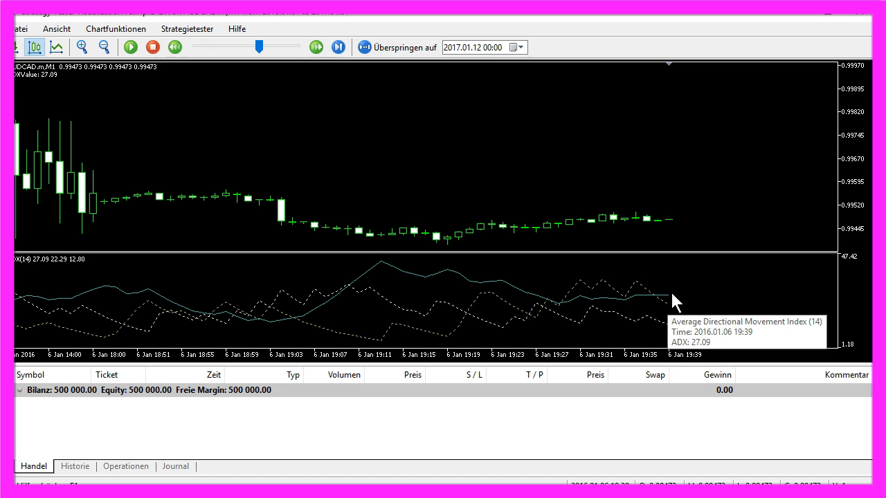
pyautogui.moveTo(474, 297)
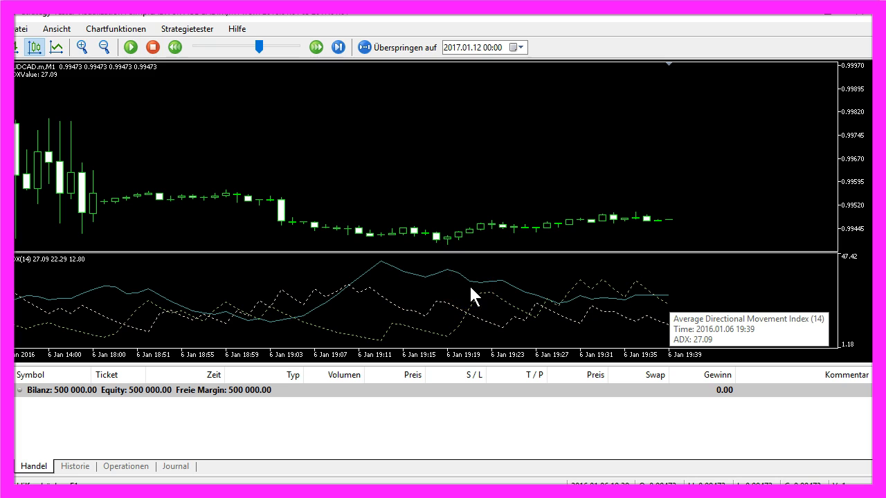
pyautogui.moveTo(39, 269)
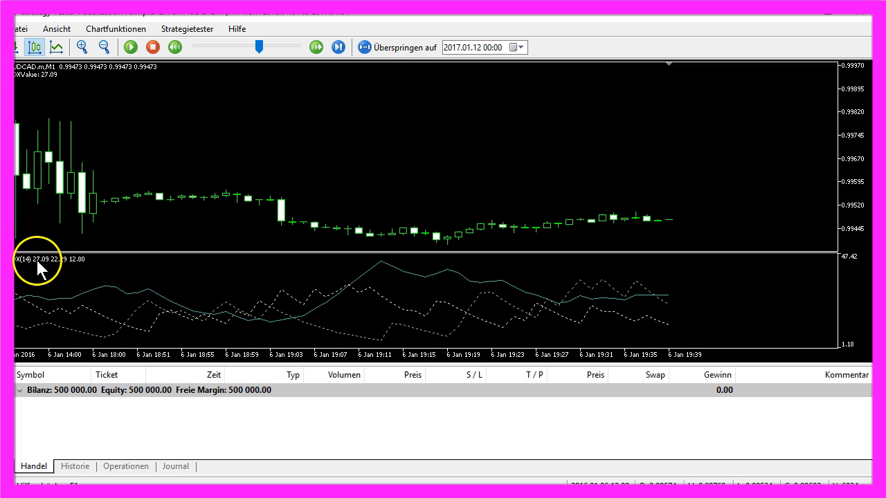
pyautogui.moveTo(55, 83)
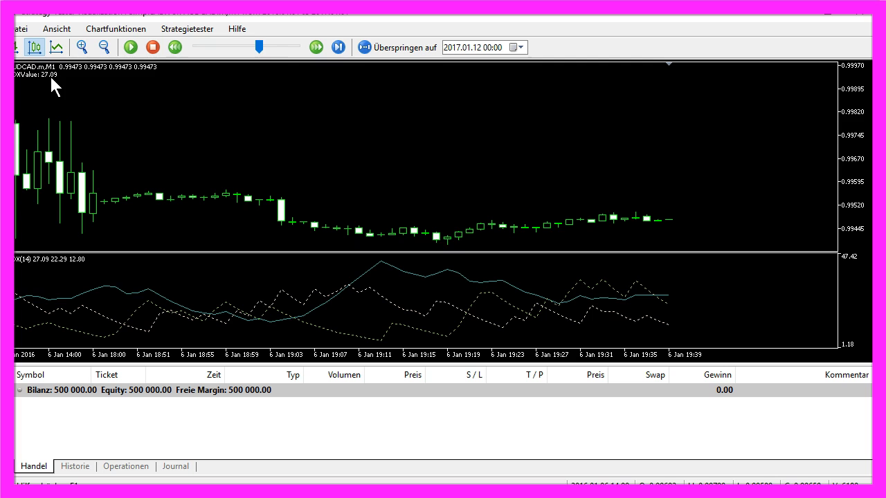
# - Close the visual test window with the ADX values and return to the AUDCAD M1 chart
pyautogui.click(131, 47)
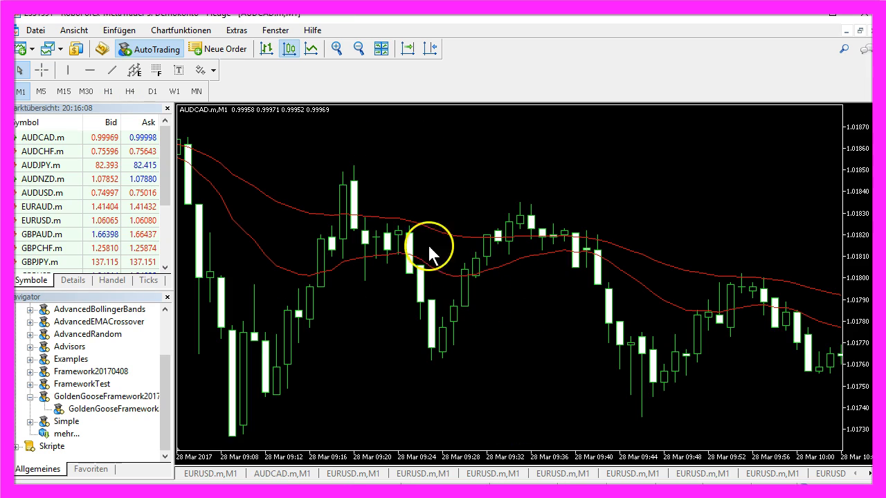
pyautogui.moveTo(103, 49)
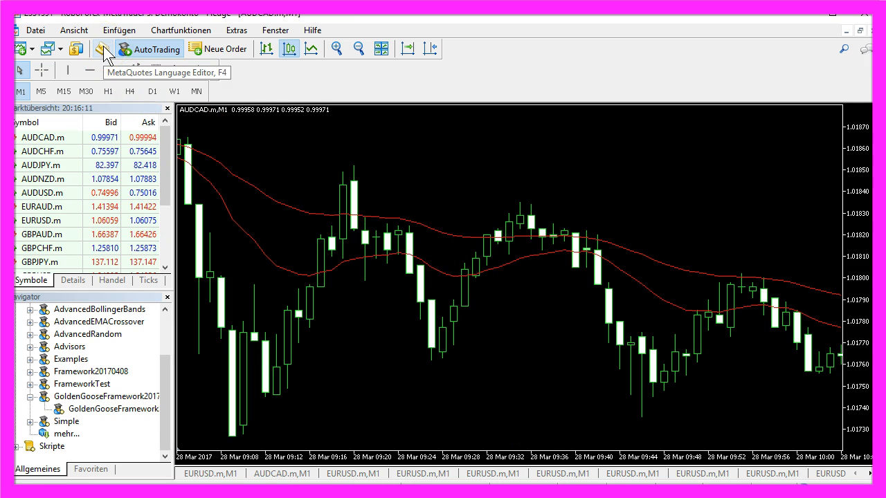
# - Bring up the MQL5 code editor showing GoldenGooseFramework20170411.mq5
pyautogui.click(102, 49)
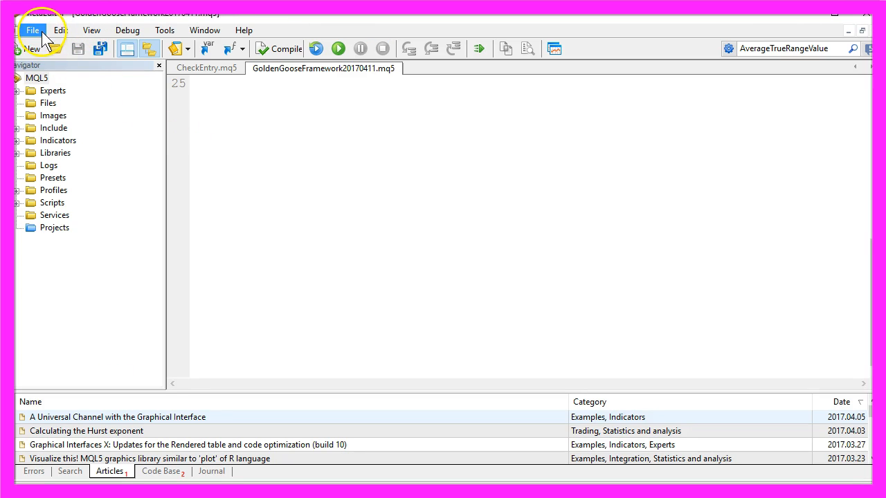
# - Create a new Expert Advisor named SimpleADX from the template with no extra event handlers
pyautogui.click(28, 49)
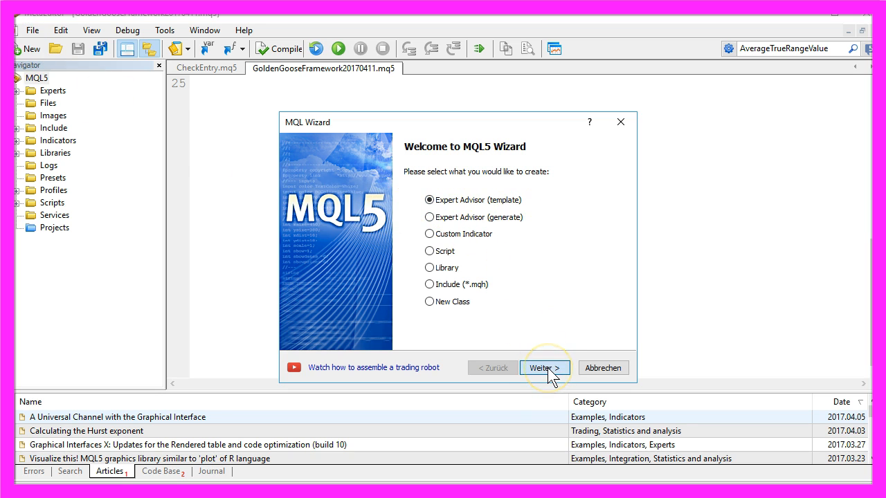
pyautogui.click(546, 368)
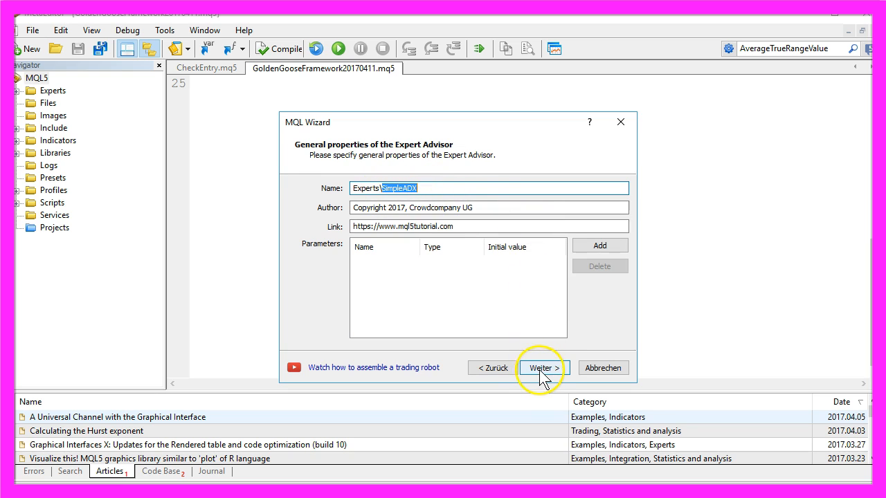
pyautogui.click(544, 368)
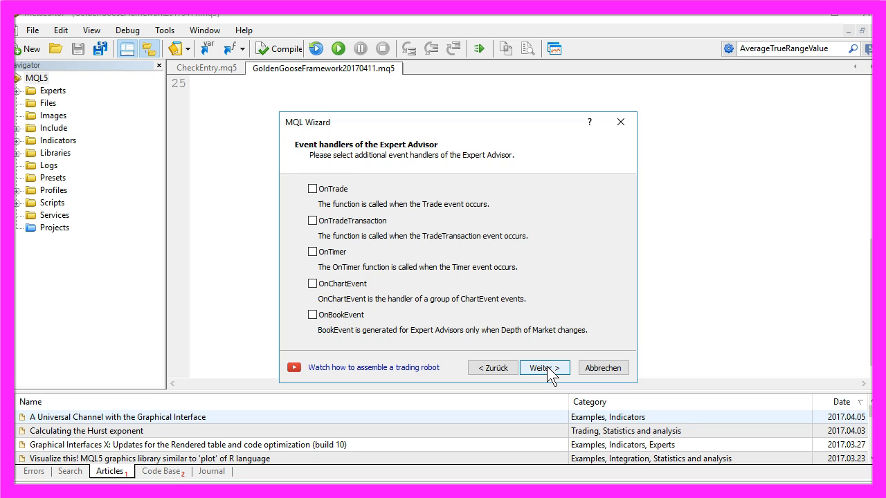
pyautogui.click(545, 368)
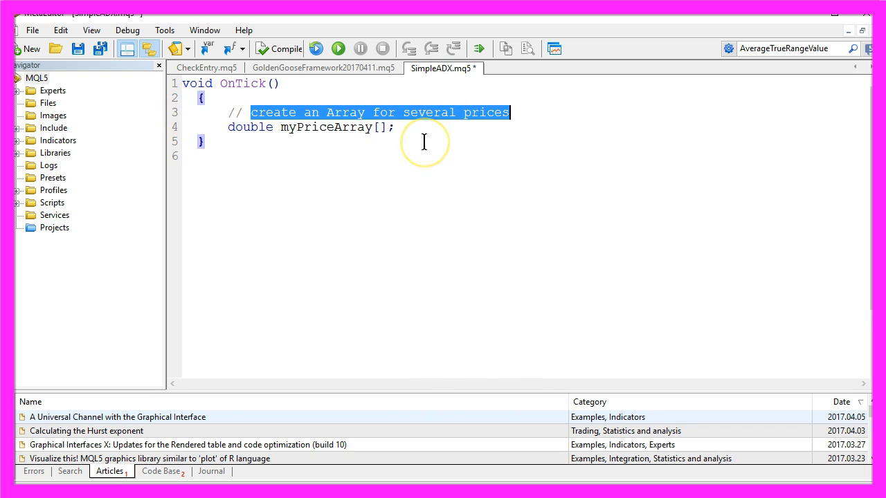
# - Review the myPriceArray declaration and the ADXDefinition handle iADX(_Symbol,_Period,14) term by term
pyautogui.doubleClick(249, 127)
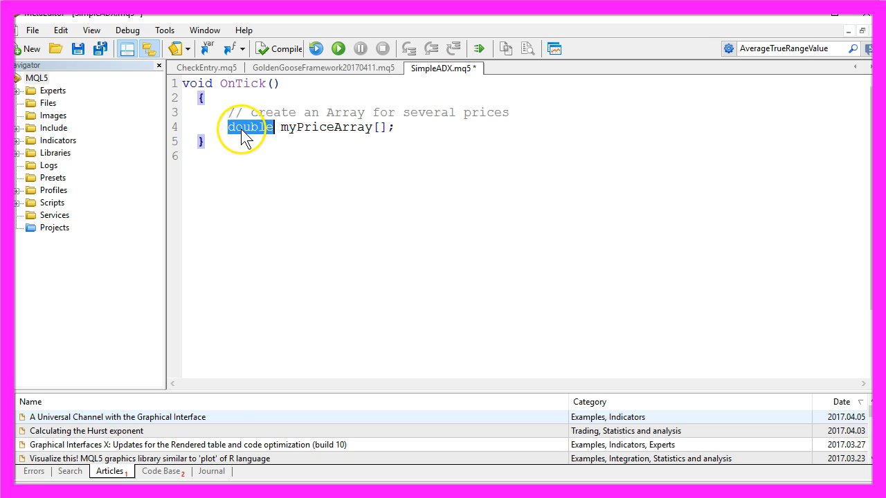
pyautogui.doubleClick(326, 128)
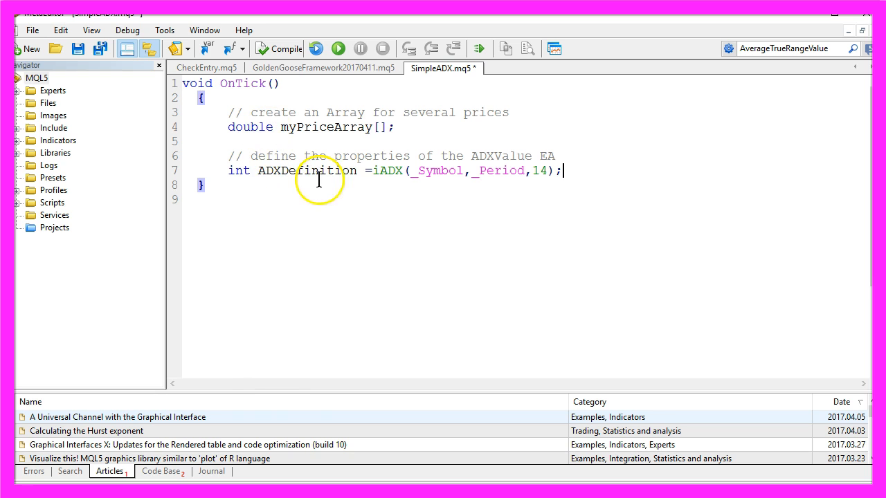
pyautogui.doubleClick(388, 172)
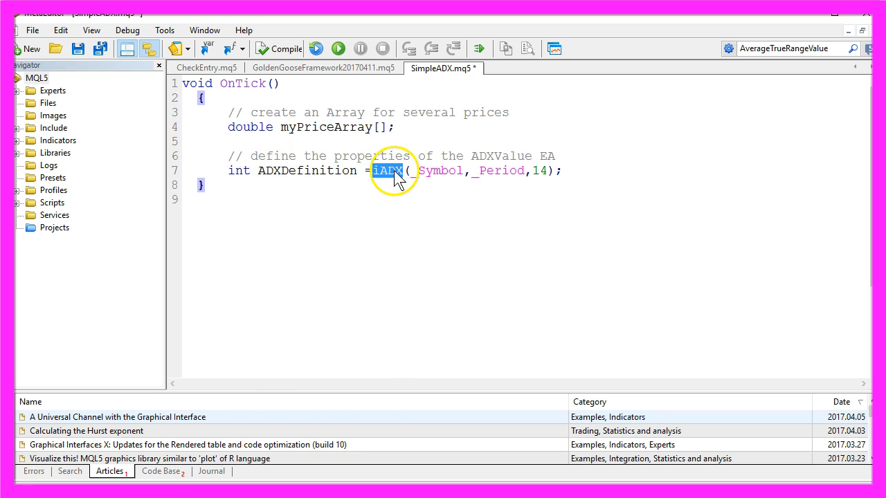
pyautogui.doubleClick(307, 171)
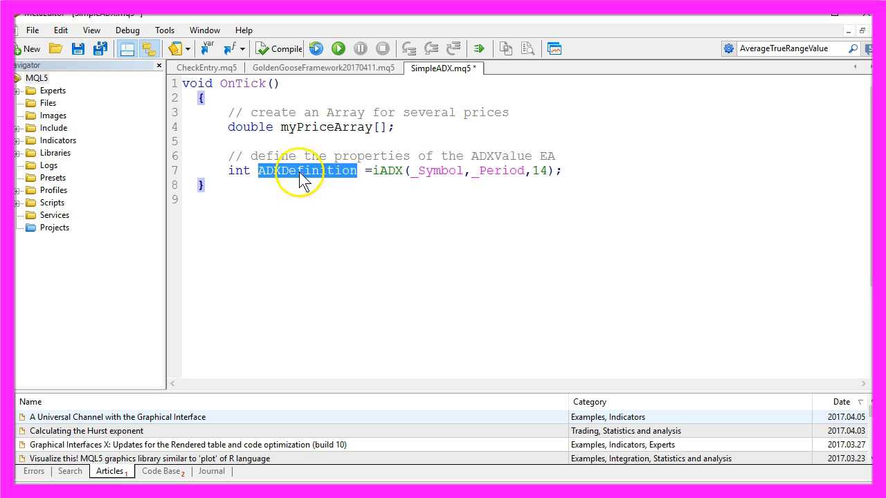
pyautogui.doubleClick(435, 171)
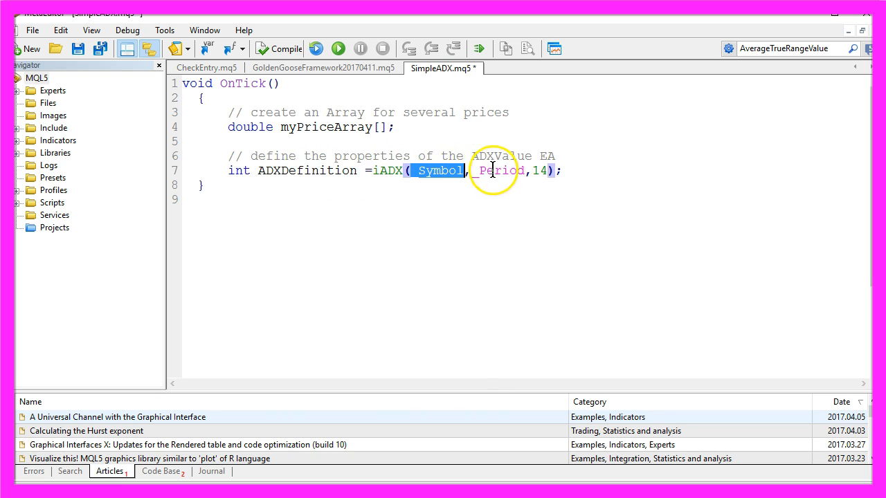
pyautogui.doubleClick(501, 172)
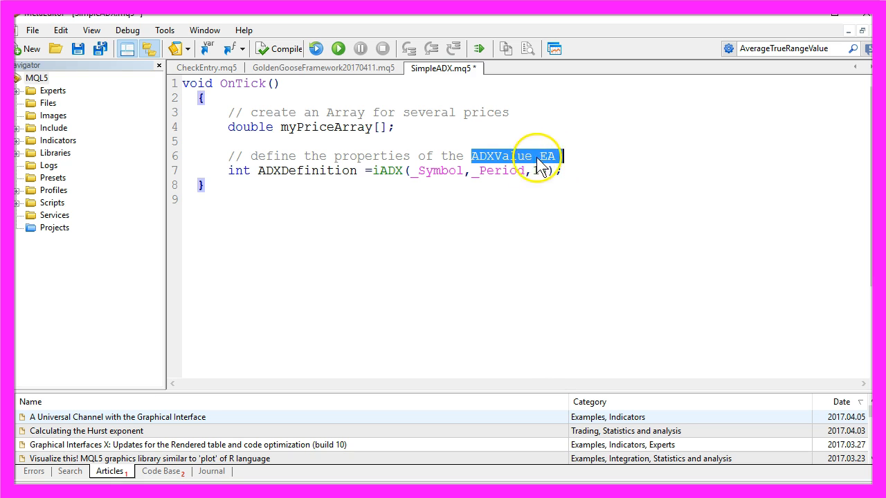
pyautogui.click(545, 171)
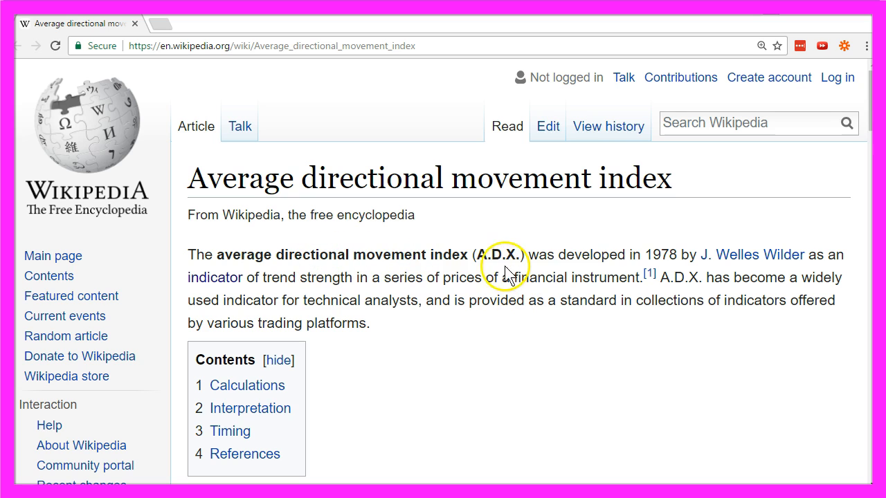
# - Highlight the A.D.X. abbreviation and the developer's name in the Wikipedia ADX article
pyautogui.doubleClick(497, 254)
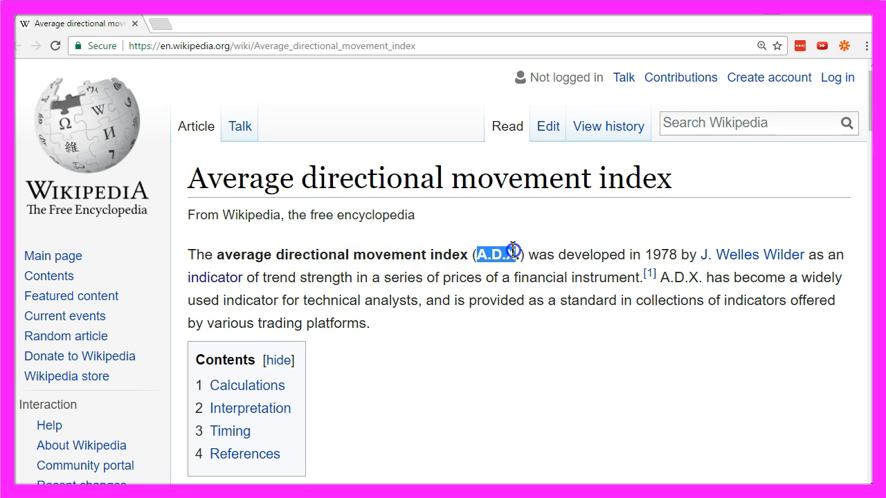
pyautogui.moveTo(488, 255); pyautogui.dragTo(676, 255)
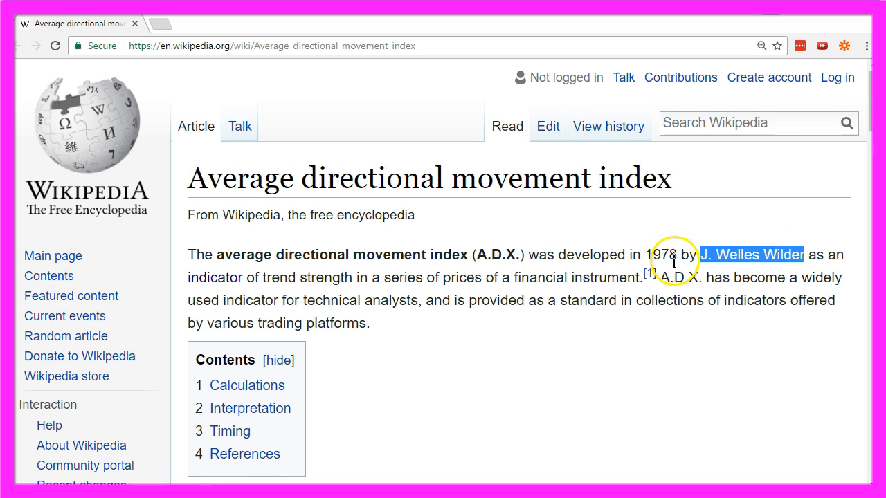
pyautogui.moveTo(581, 255)
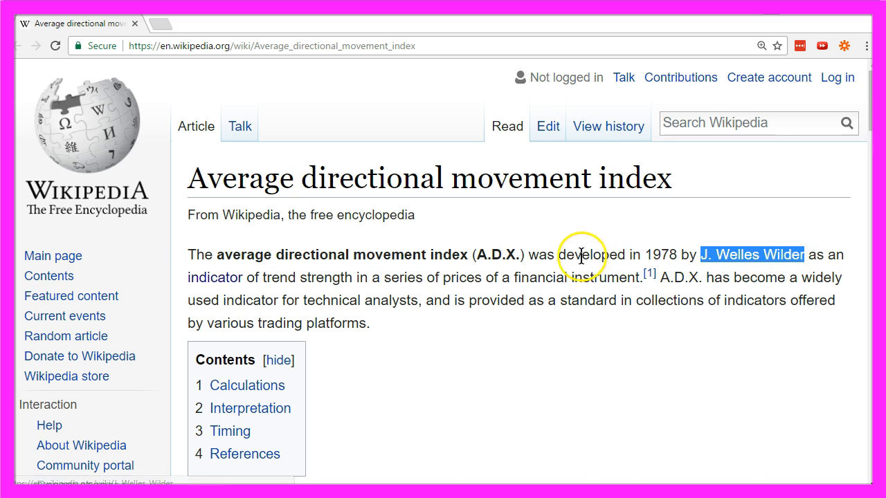
pyautogui.scroll(-3)
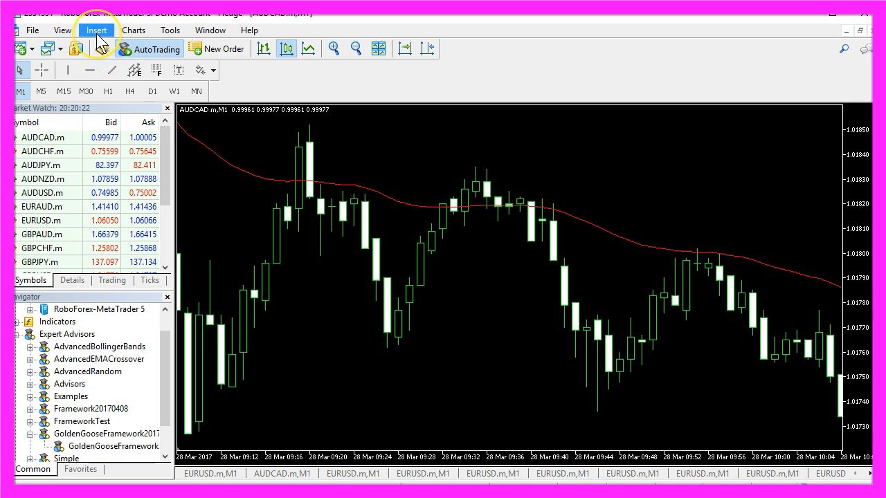
# - Pick Average Directional Movement Index from Insert > Indicators > Trend
pyautogui.click(97, 30)
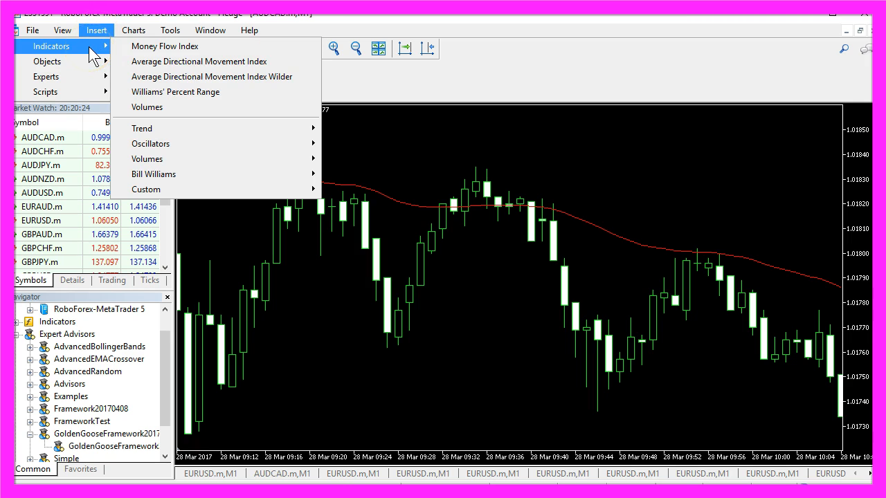
pyautogui.moveTo(141, 127)
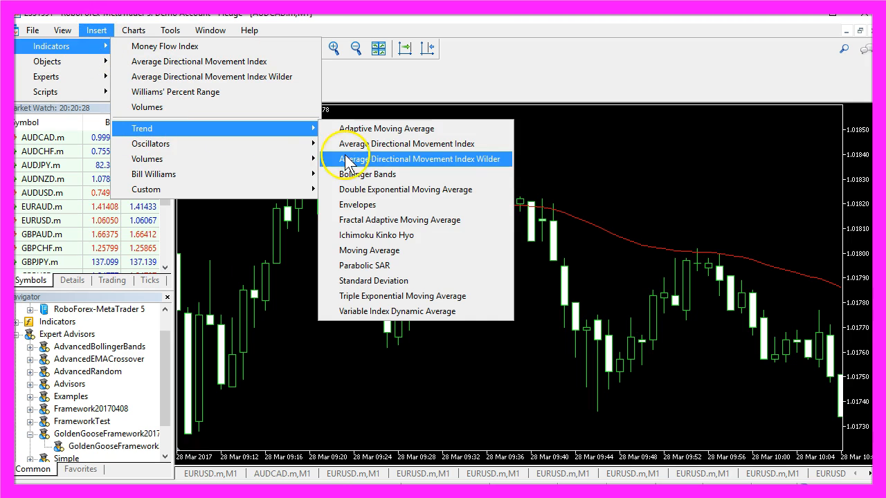
pyautogui.moveTo(387, 142)
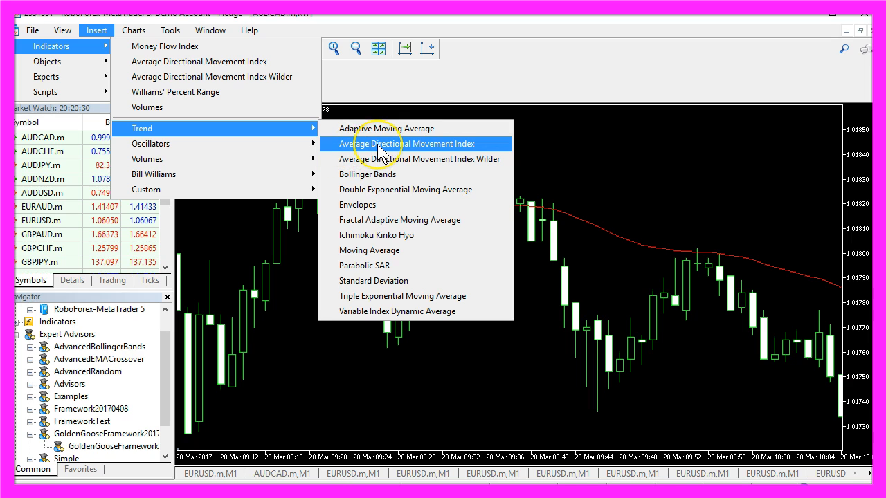
pyautogui.click(407, 143)
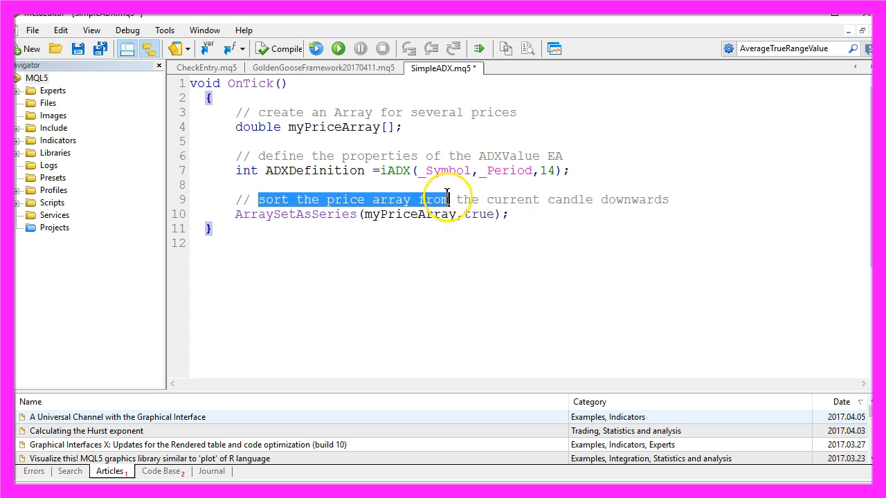
# - Review ArraySetAsSeries and the CopyBuffer(ADXDefinition,0,0,3,myPriceArray) arguments one by one
pyautogui.moveTo(449, 199); pyautogui.dragTo(670, 199)
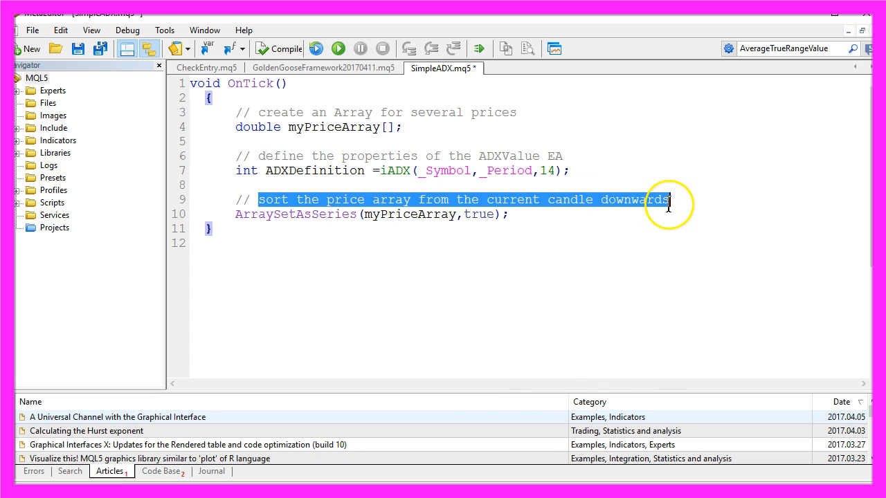
pyautogui.doubleClick(297, 213)
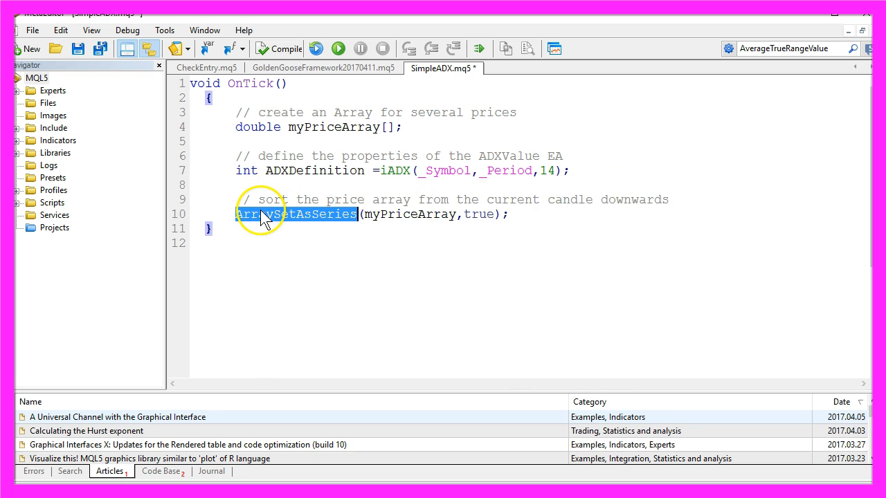
pyautogui.moveTo(325, 216)
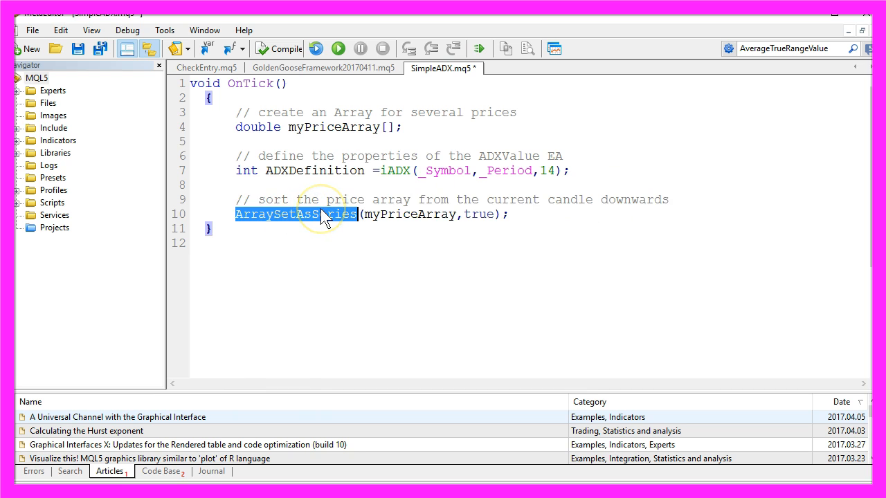
pyautogui.click(329, 127)
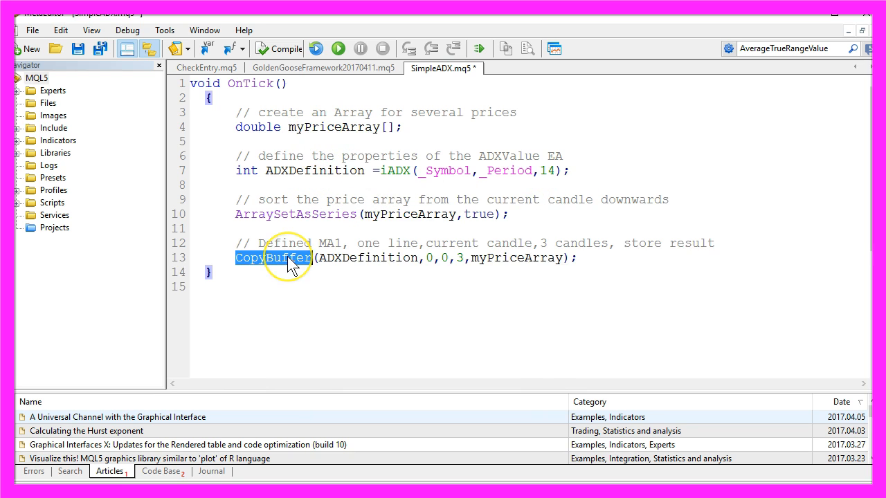
pyautogui.moveTo(263, 246)
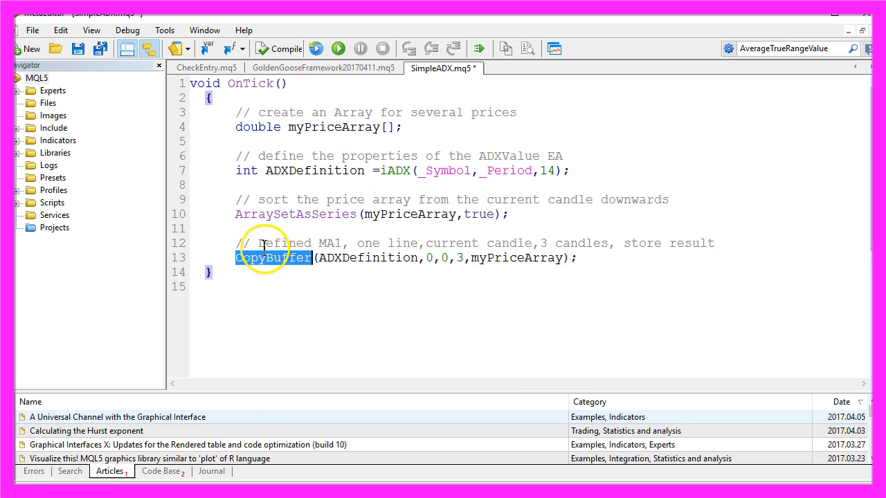
pyautogui.doubleClick(517, 257)
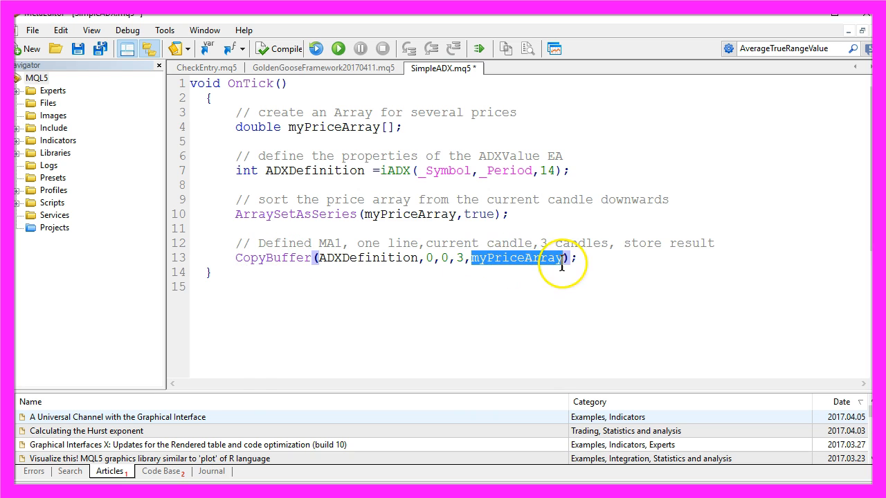
pyautogui.doubleClick(368, 257)
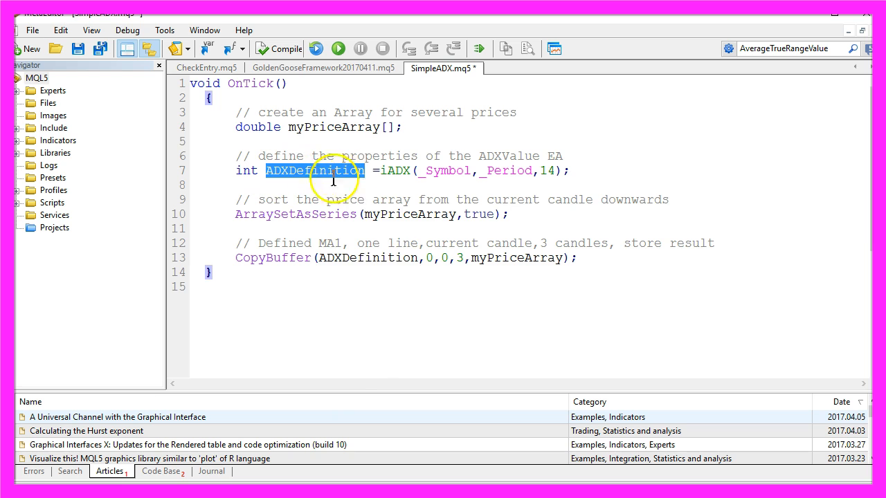
pyautogui.doubleClick(379, 244)
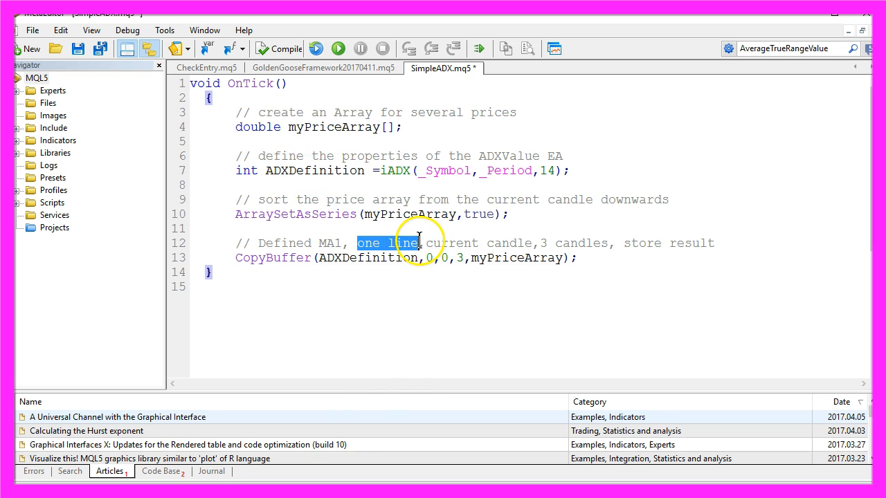
pyautogui.click(429, 258)
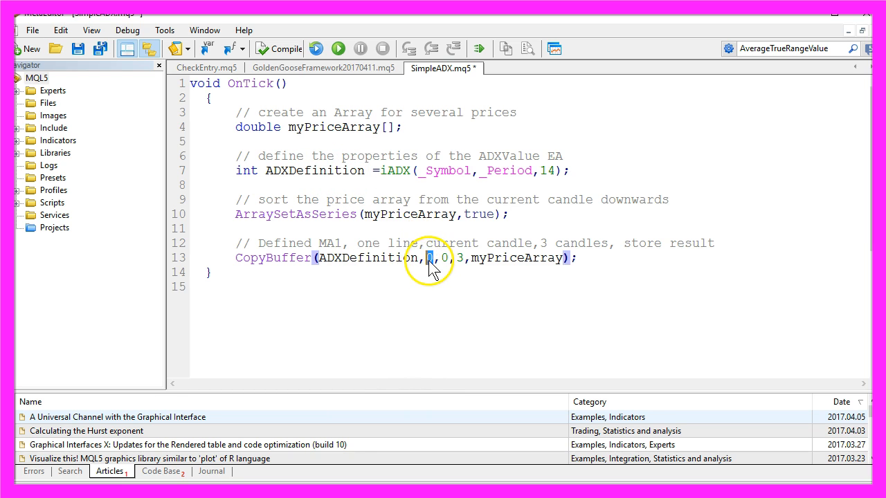
pyautogui.doubleClick(457, 244)
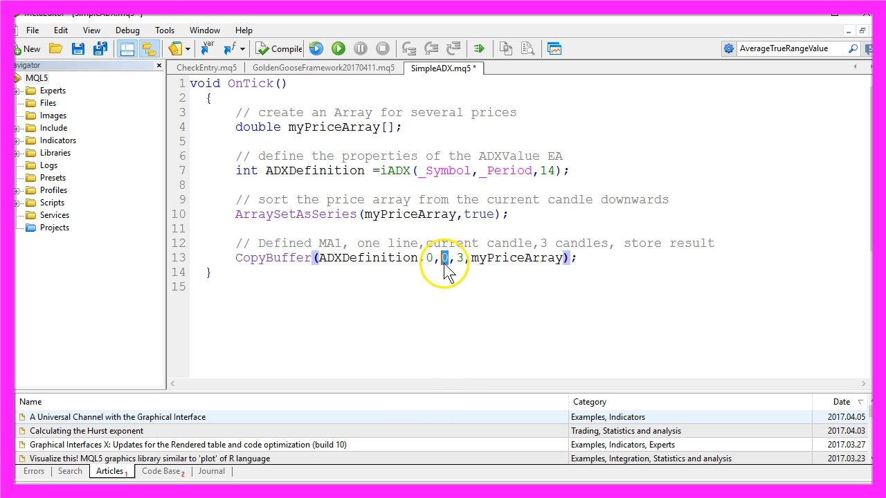
pyautogui.doubleClick(584, 244)
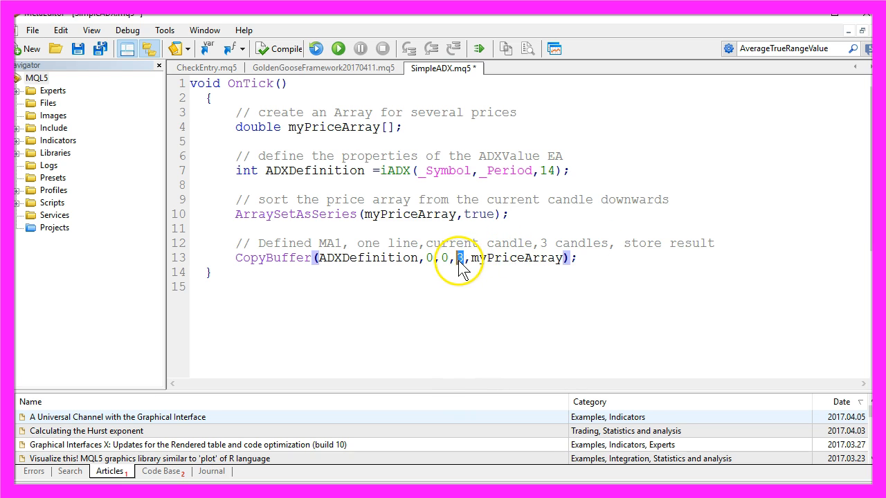
pyautogui.doubleClick(644, 244)
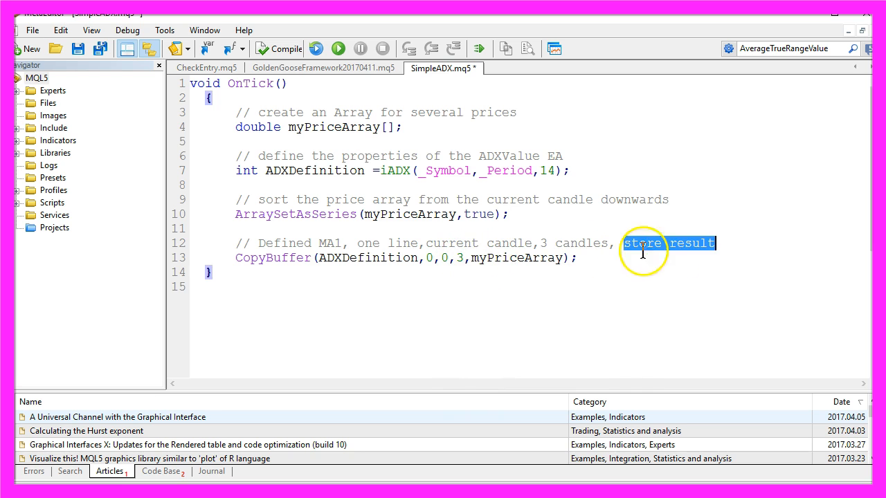
# - Review the double ADXValue=NormalizeDouble(myPriceArray[0],2) line storing the current candle's value
pyautogui.doubleClick(518, 258)
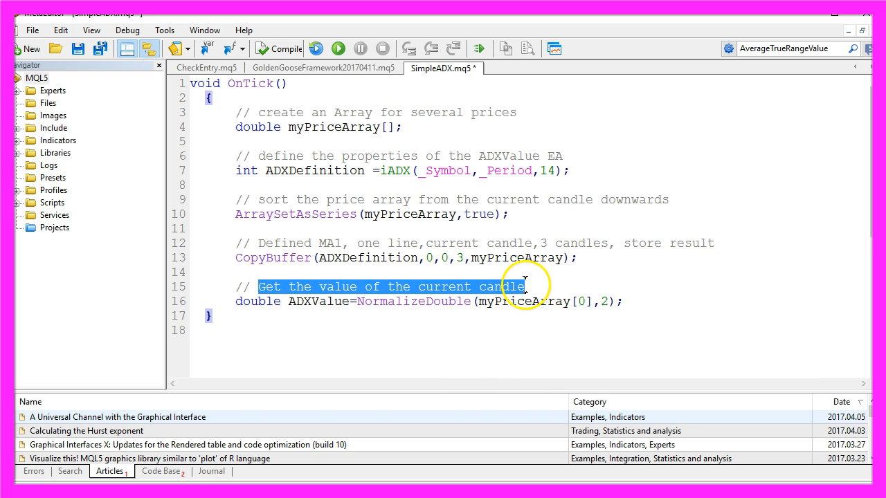
pyautogui.click(263, 302)
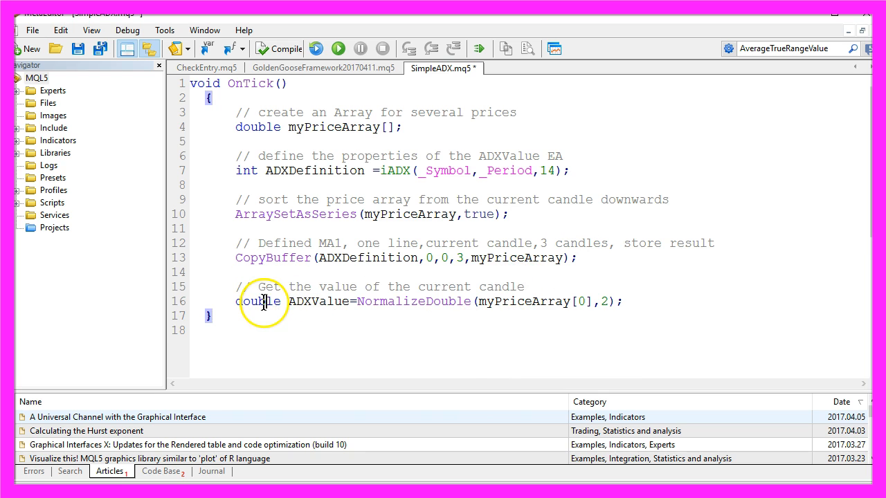
pyautogui.doubleClick(258, 301)
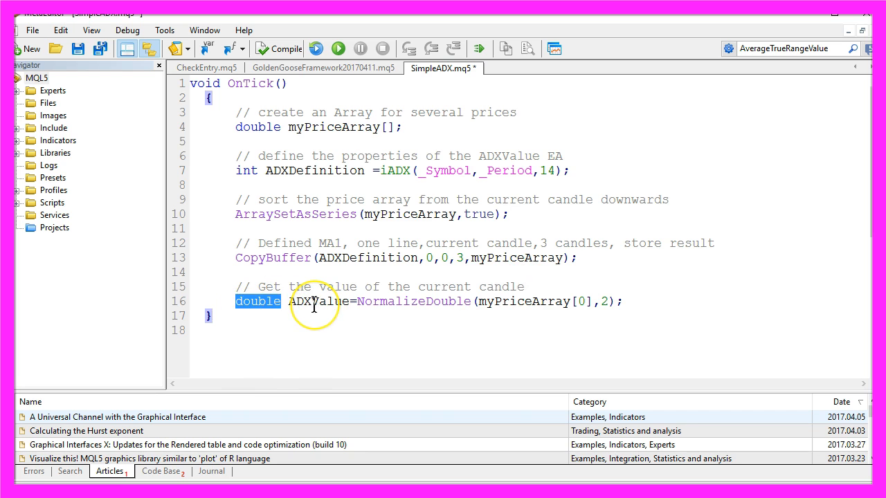
pyautogui.doubleClick(318, 301)
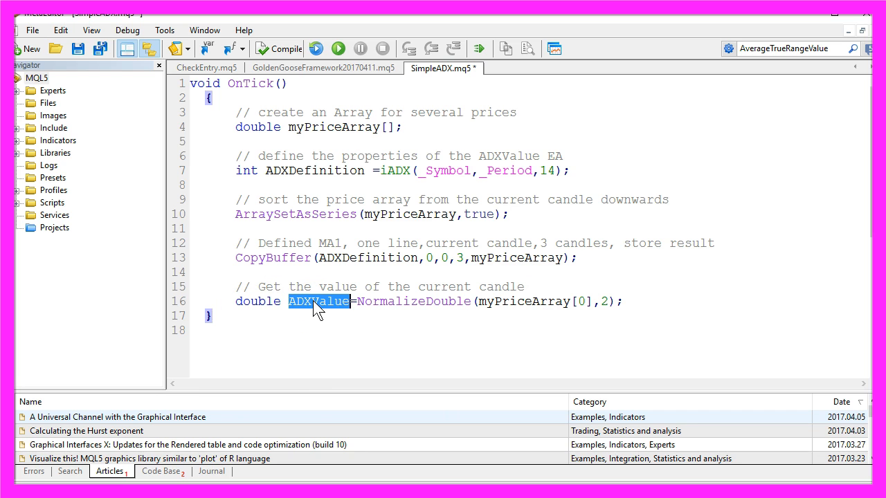
pyautogui.doubleClick(413, 302)
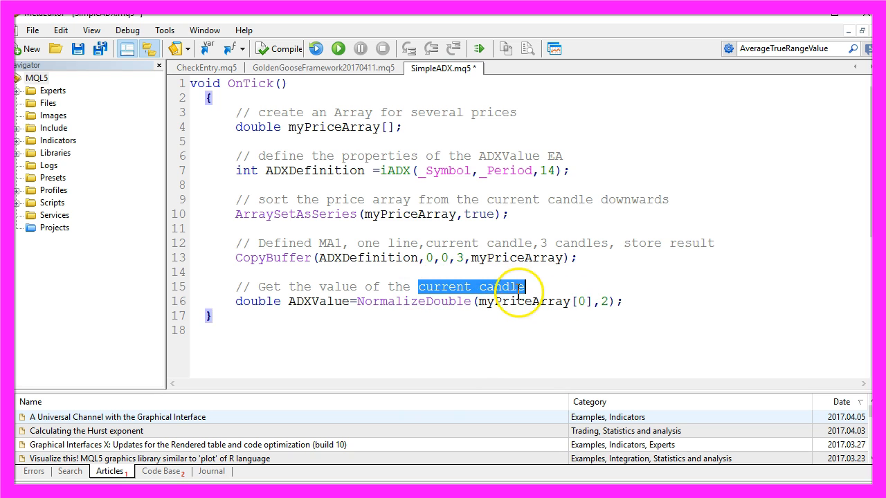
pyautogui.doubleClick(522, 302)
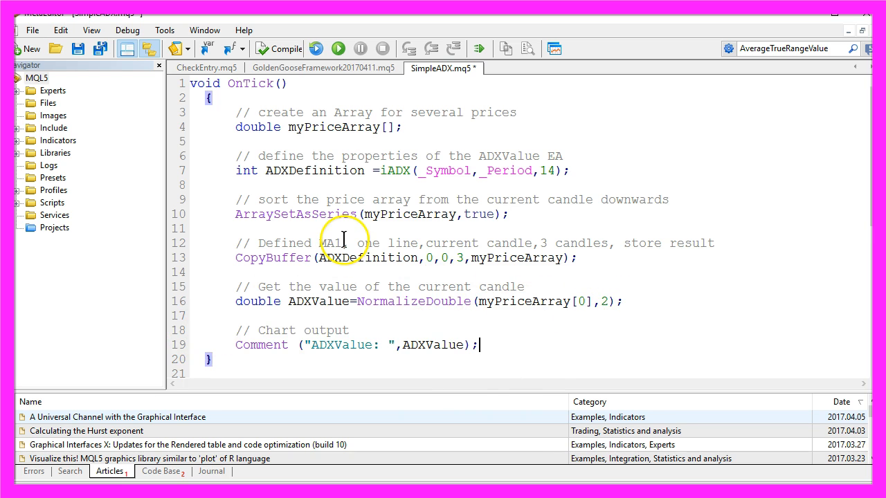
# - Review the chart-output line Comment("ADXValue: ",ADXValue) at the end of OnTick
pyautogui.doubleClick(262, 344)
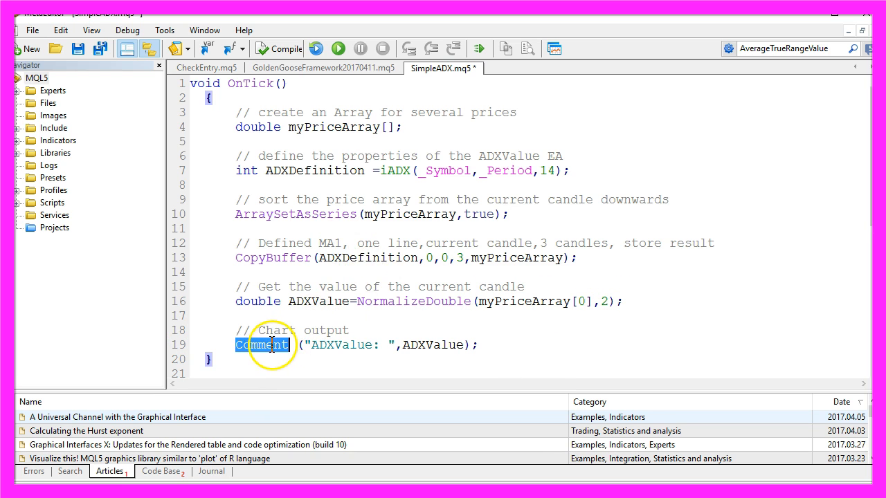
pyautogui.doubleClick(338, 345)
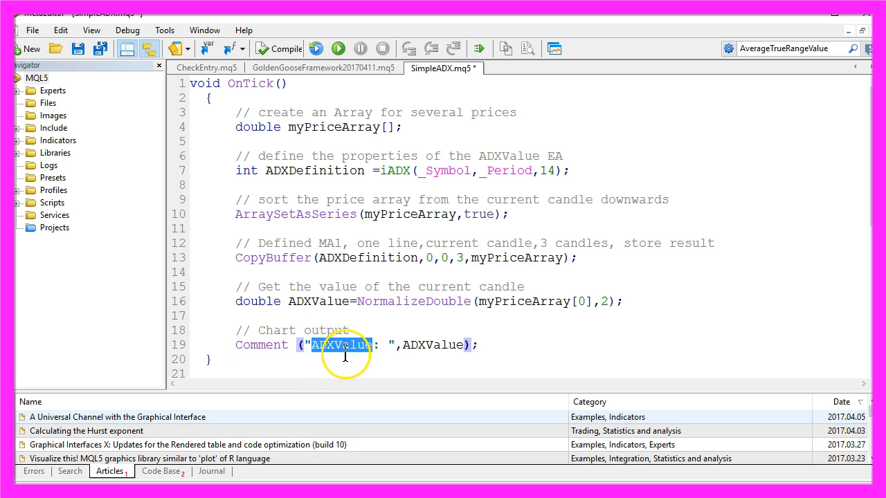
pyautogui.doubleClick(432, 345)
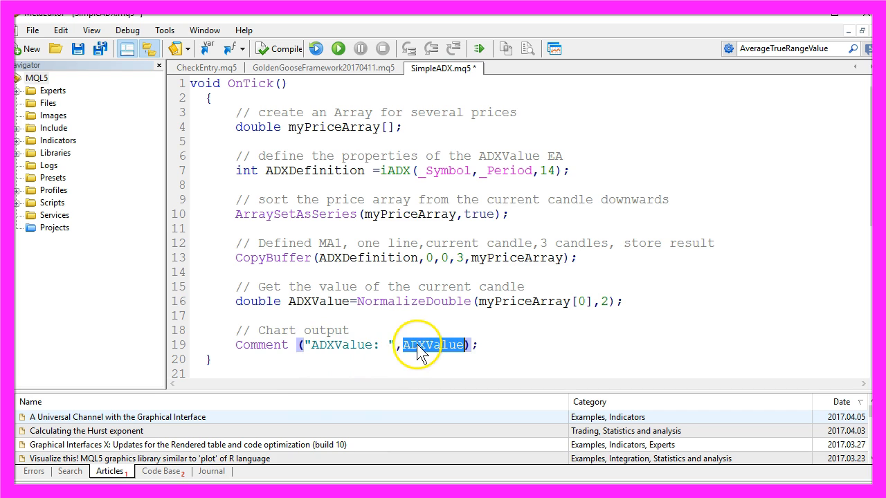
pyautogui.moveTo(520, 357)
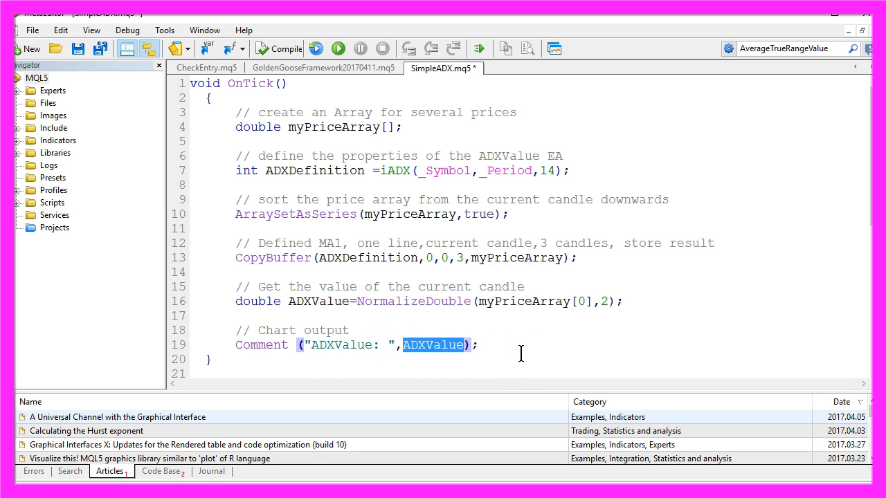
pyautogui.moveTo(518, 353)
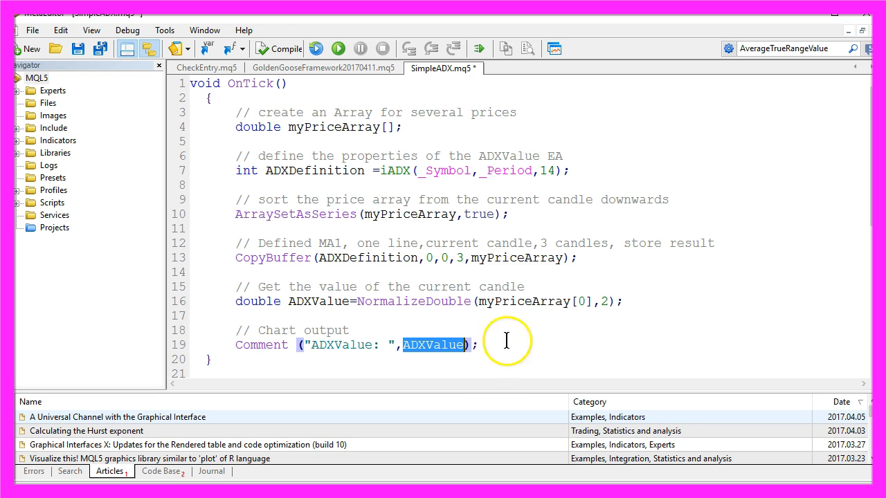
pyautogui.moveTo(277, 54)
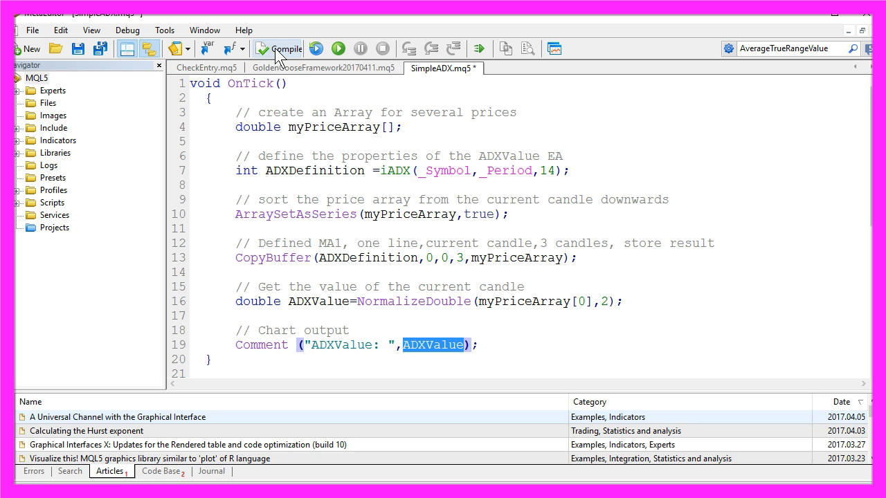
# - Compile SimpleADX.mq5 with 0 errors and 0 warnings and return to the trading terminal
pyautogui.click(277, 48)
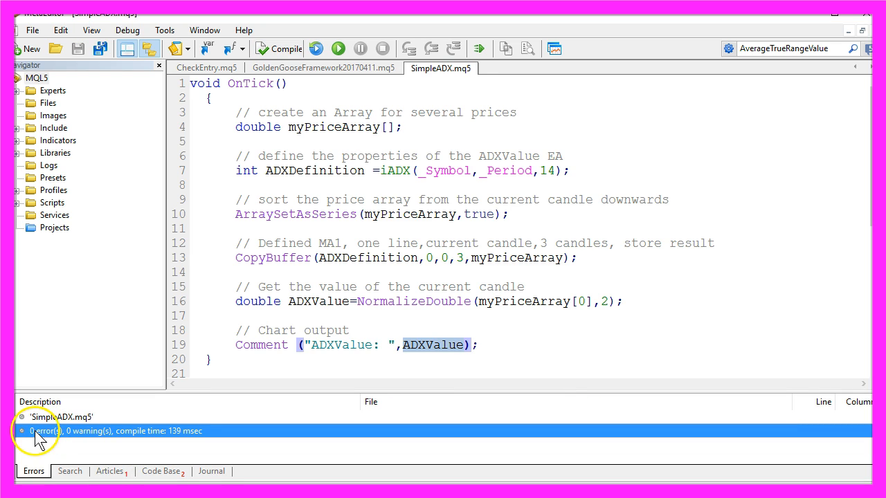
pyautogui.moveTo(91, 440)
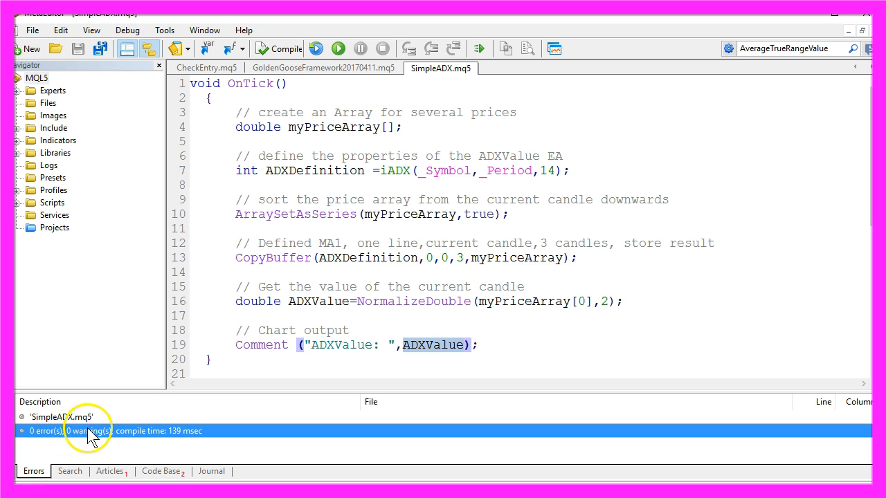
pyautogui.moveTo(159, 435)
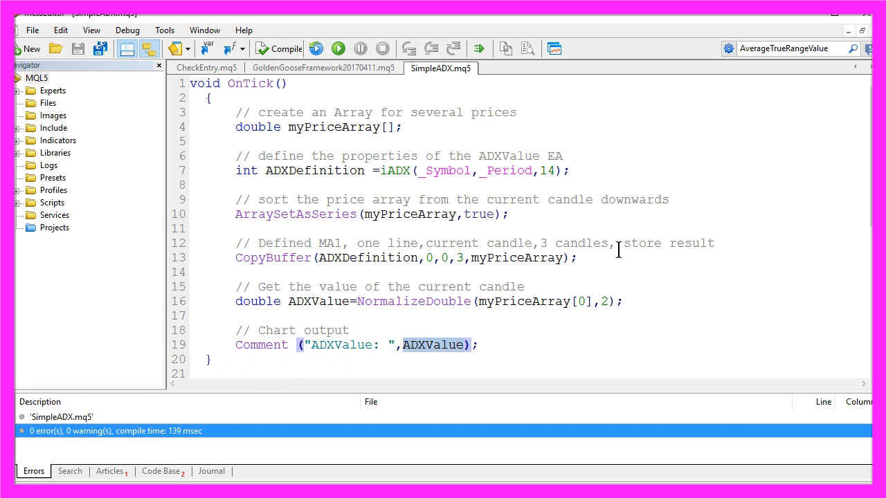
pyautogui.moveTo(555, 48)
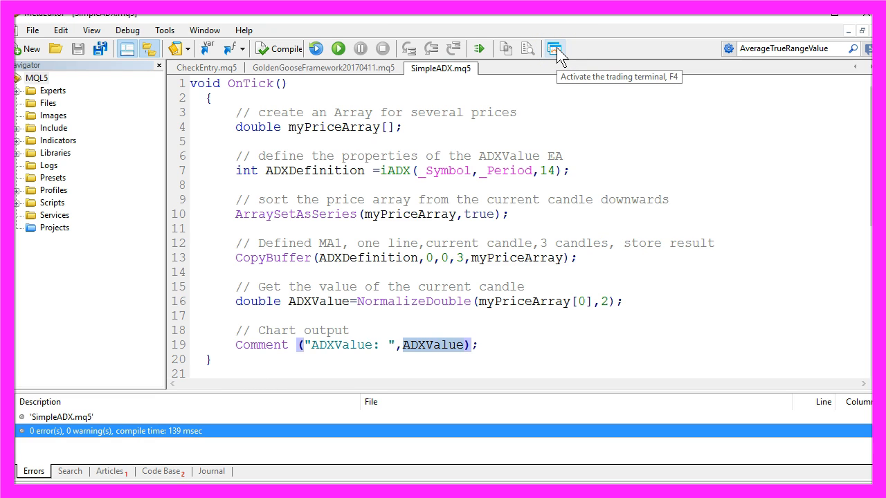
pyautogui.moveTo(555, 49)
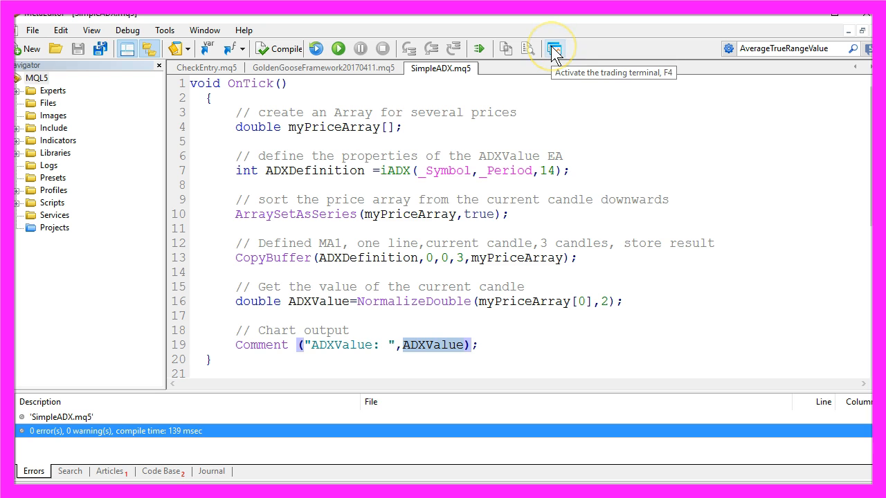
pyautogui.click(554, 48)
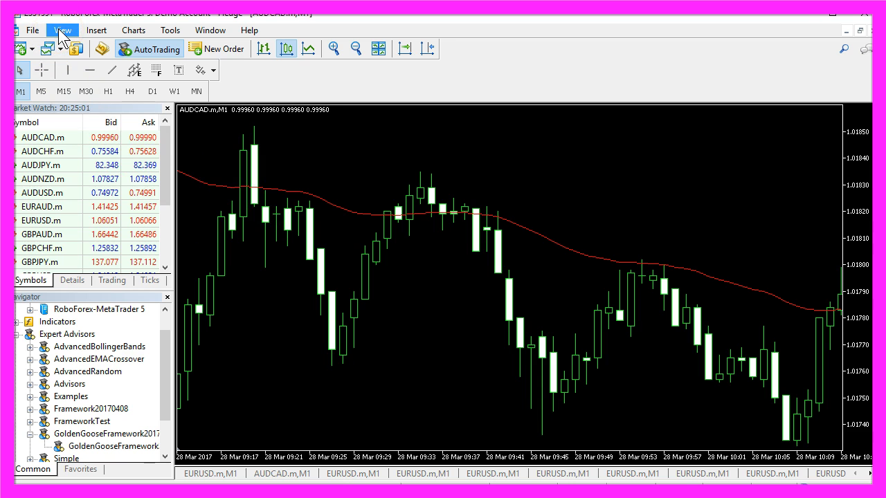
# - Start a visual Strategy Tester run of SimpleADX.ex5 on AUDCAD.m M1 for 2016.01.01–2017.01.01
pyautogui.click(62, 31)
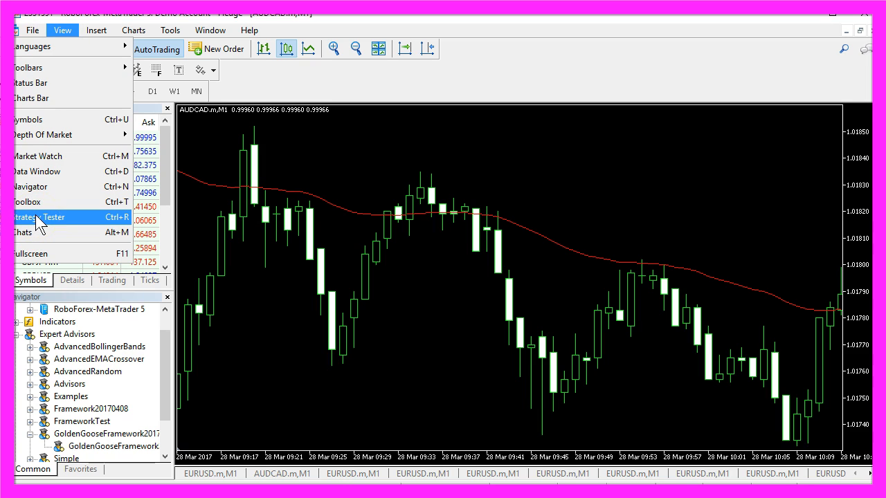
pyautogui.click(44, 216)
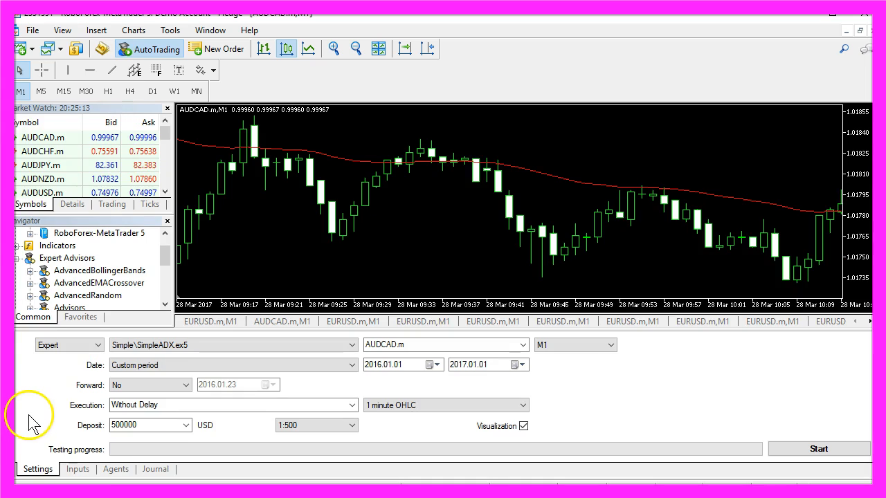
pyautogui.moveTo(17, 443)
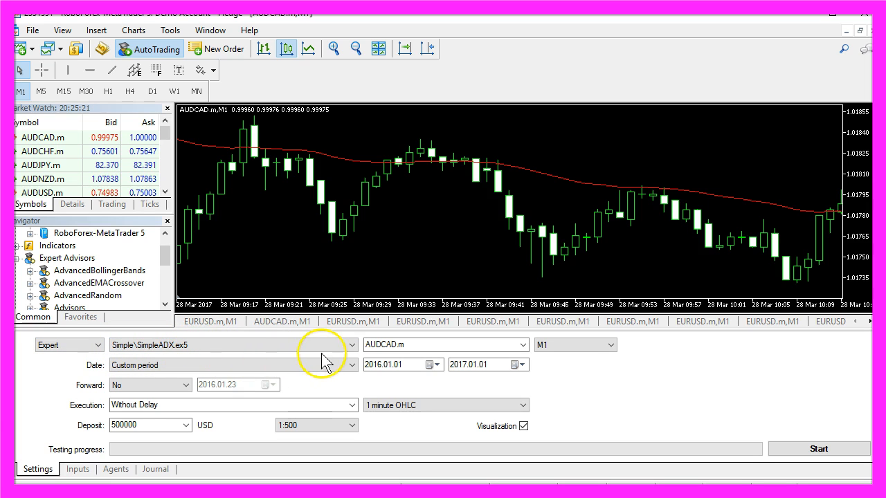
pyautogui.moveTo(820, 449)
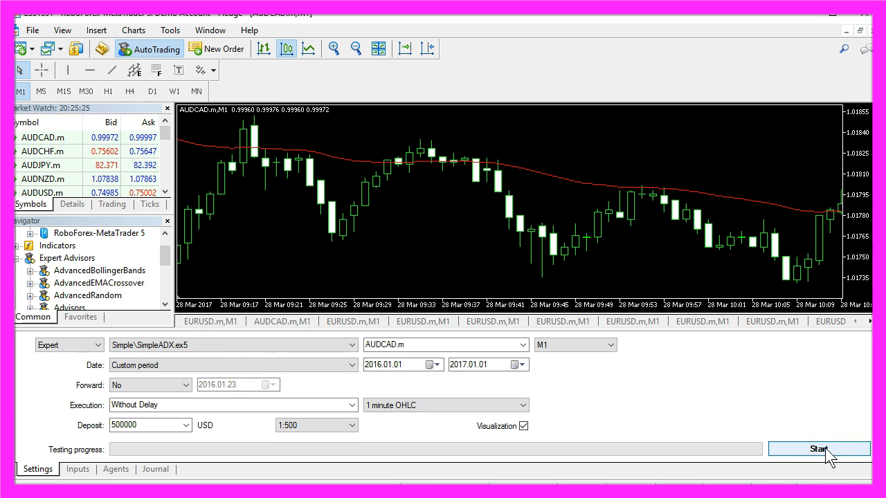
pyautogui.click(819, 448)
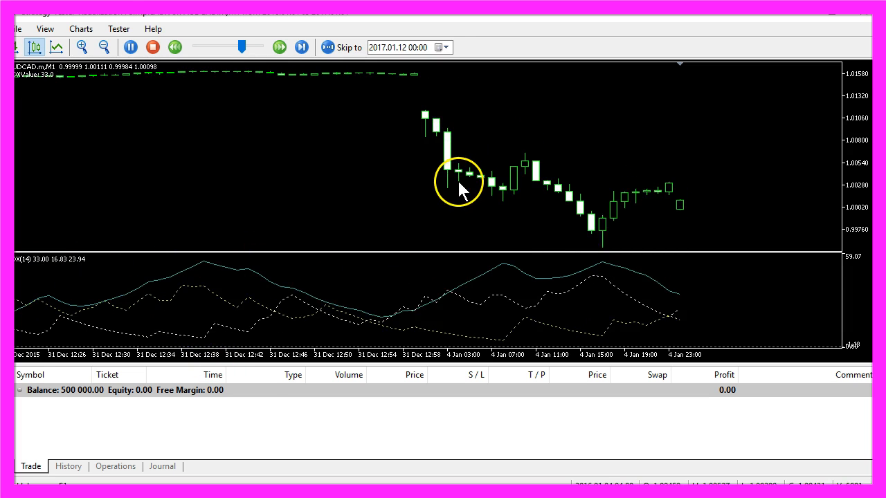
# - Run the visual backtest and confirm the ADXValue comment 23.09 matches the first ADX(14) reading
pyautogui.click(130, 47)
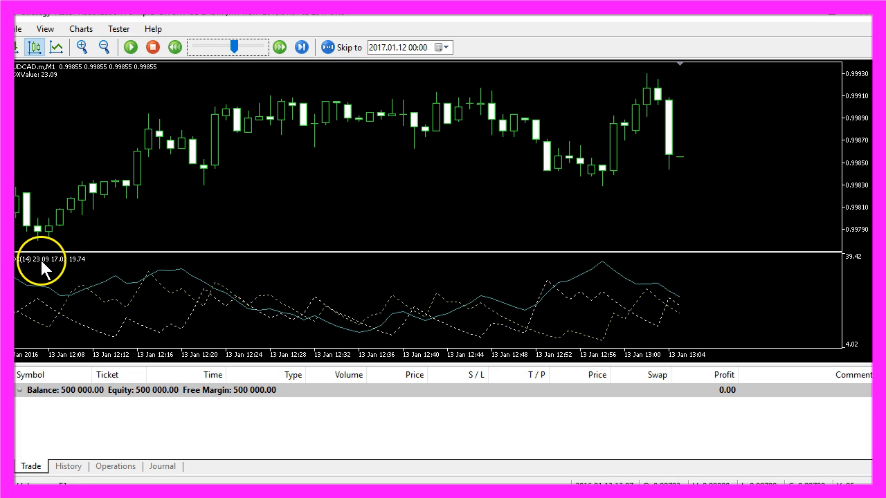
pyautogui.moveTo(57, 161)
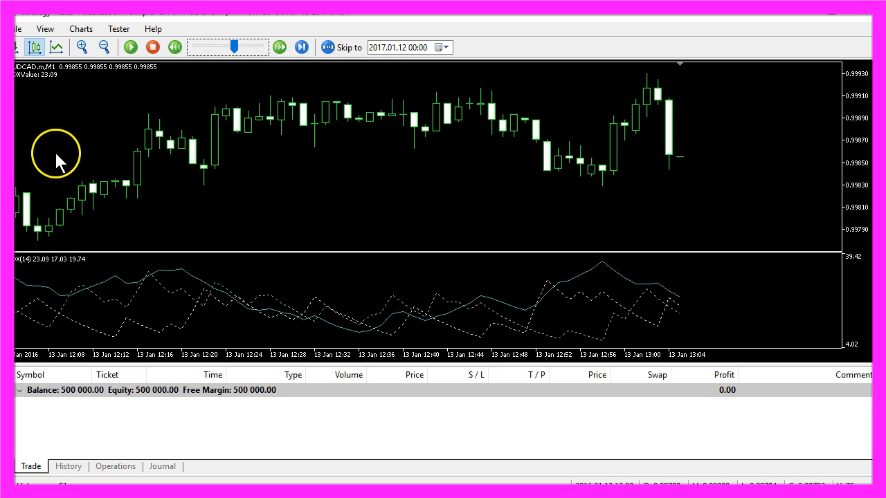
pyautogui.moveTo(15, 82)
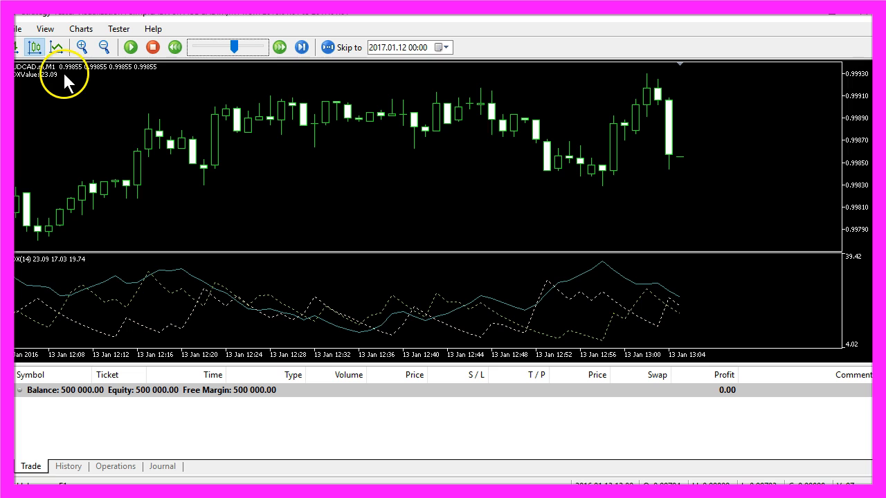
pyautogui.moveTo(59, 266)
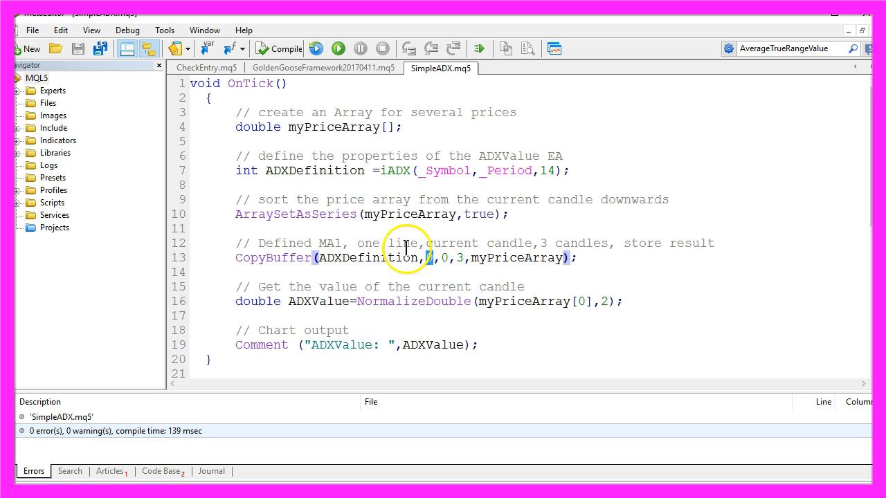
# - Select the CopyBuffer buffer number for editing and stop the running Strategy Tester
pyautogui.doubleClick(379, 244)
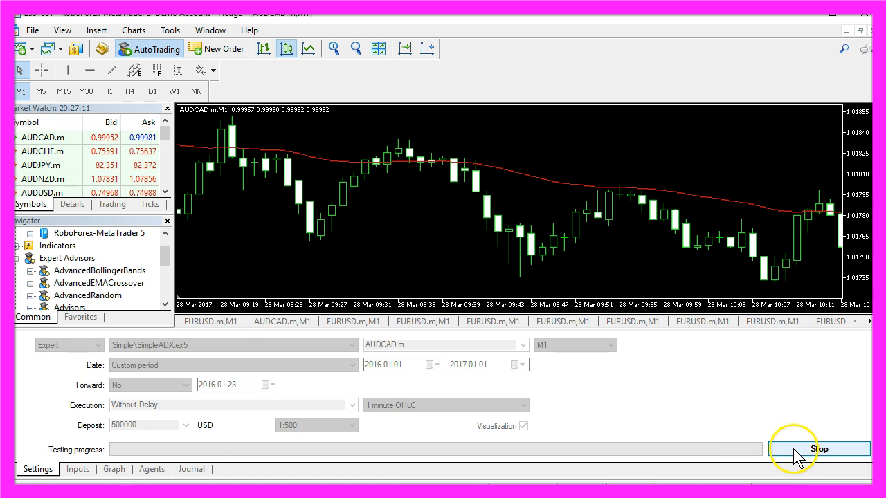
pyautogui.click(820, 448)
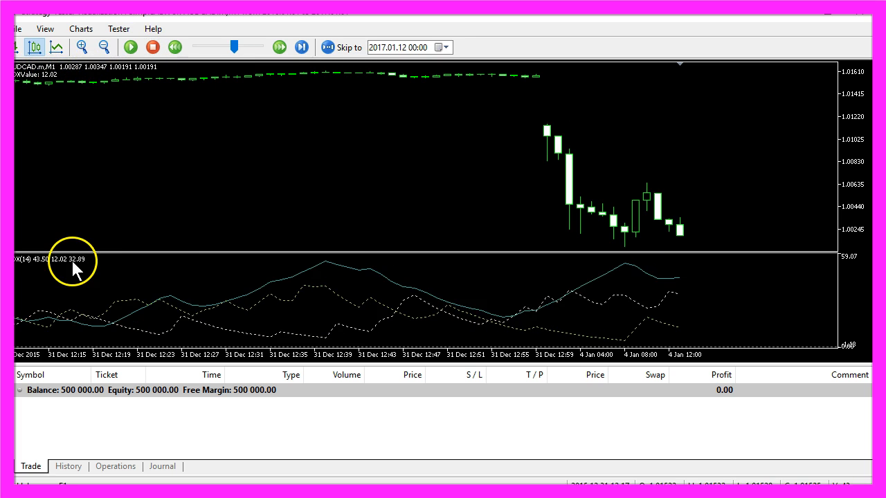
pyautogui.moveTo(72, 268)
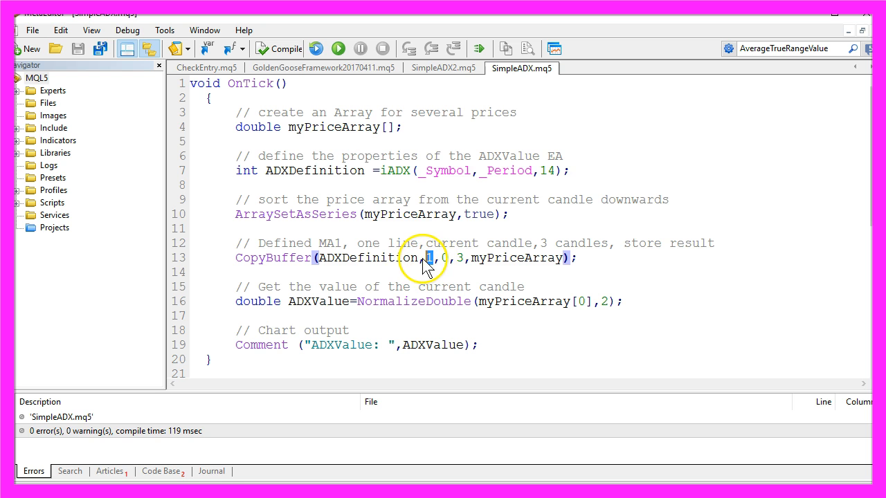
# - Change the CopyBuffer index to 2, compile and rerun the visual test, confirming ADXValue matches the third ADX reading
pyautogui.write('2')
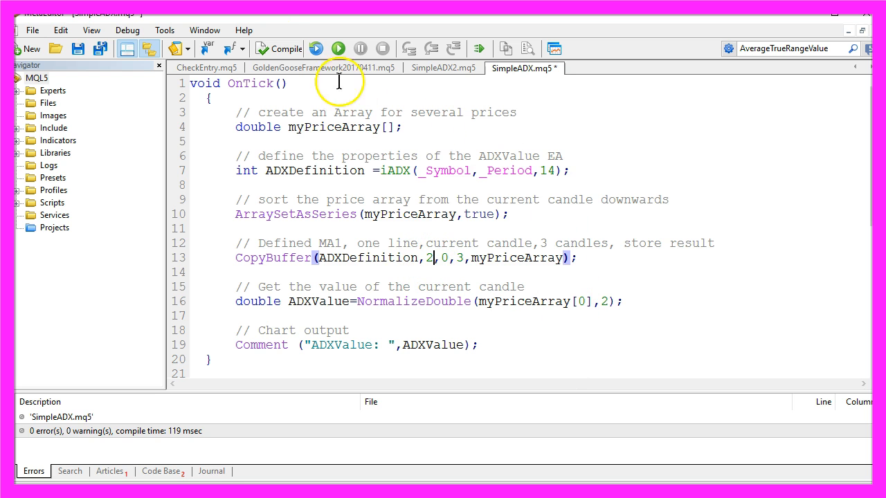
pyautogui.click(284, 48)
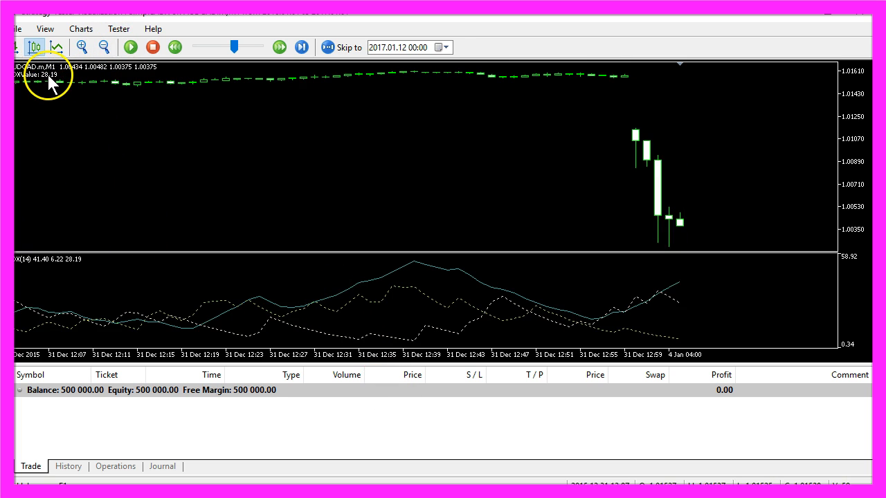
pyautogui.moveTo(69, 269)
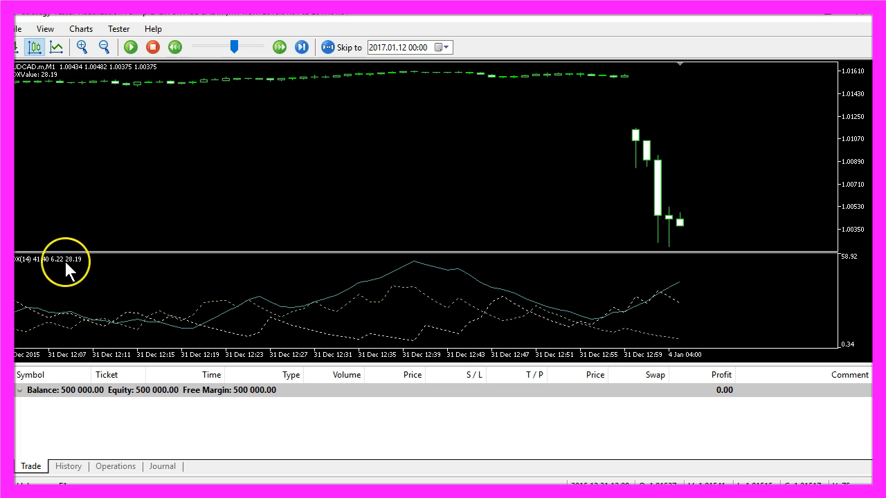
pyautogui.moveTo(72, 269)
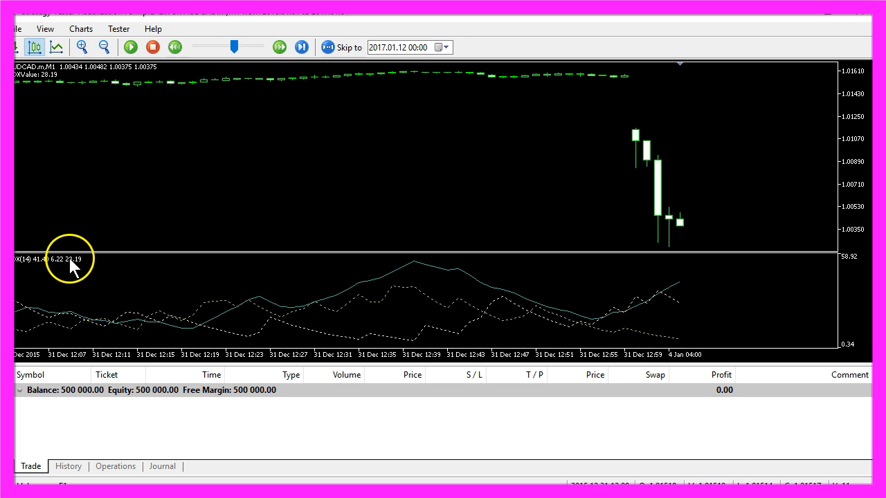
pyautogui.click(130, 47)
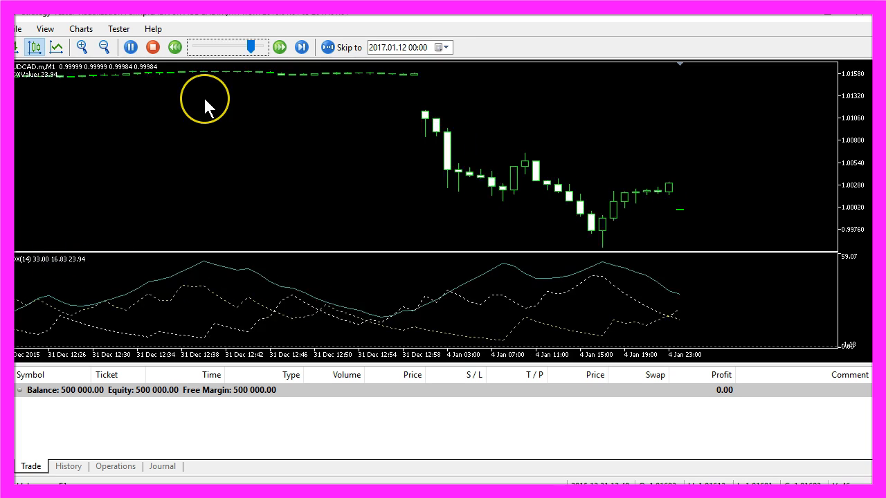